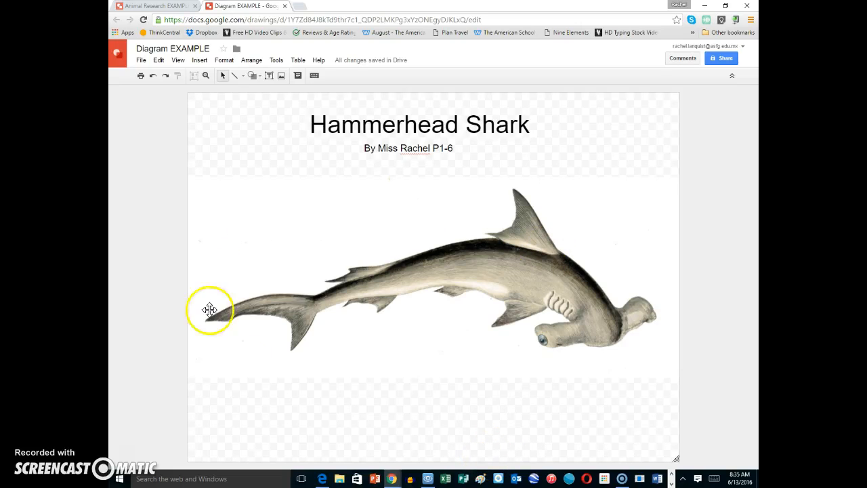
{"action": "mouse_move", "coordinate": [639, 373]}
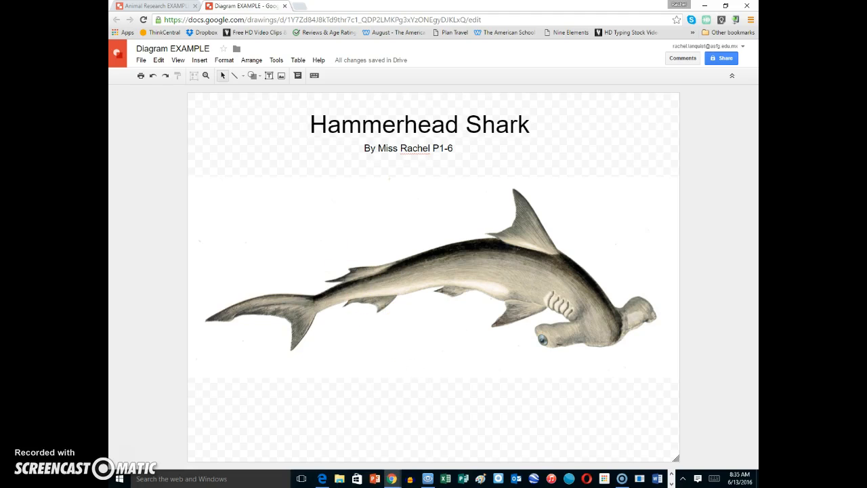
Step: Look up the hammerhead shark's physical characteristics in the Animal Research notes
{"action": "left_click", "coordinate": [156, 5]}
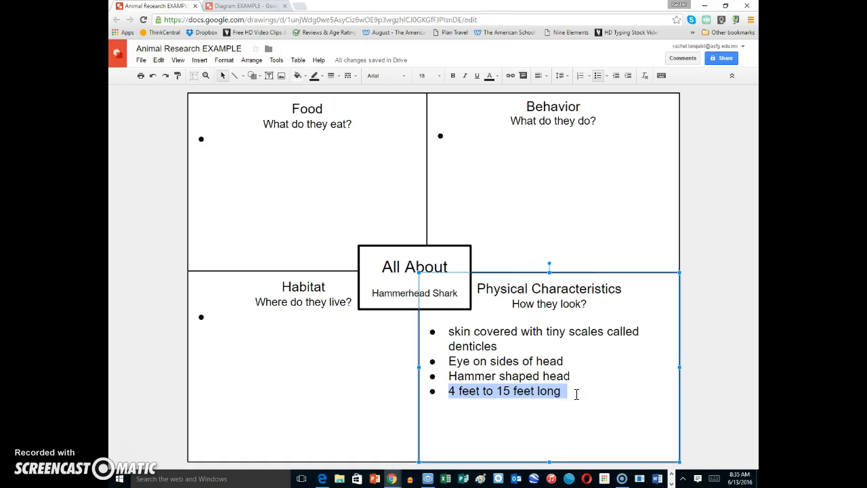
Step: Draw a left-right arrow beneath the shark image, spanning from tail to head
{"action": "left_click", "coordinate": [247, 6]}
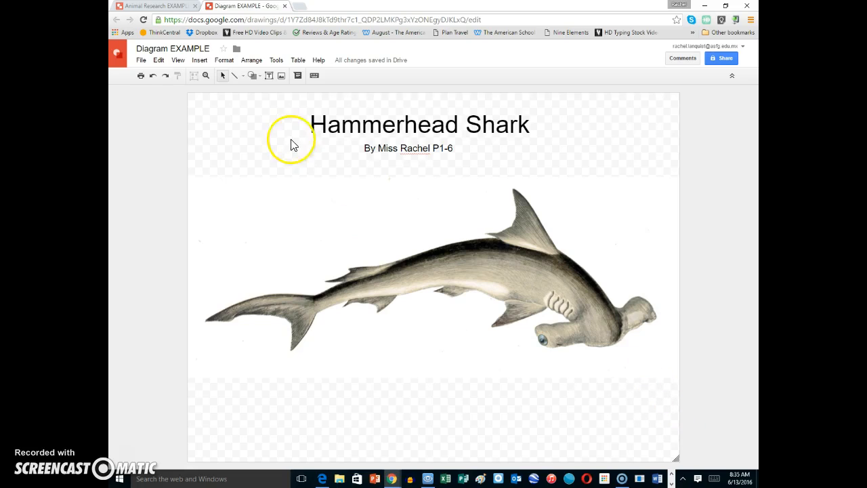
{"action": "left_click", "coordinate": [252, 75]}
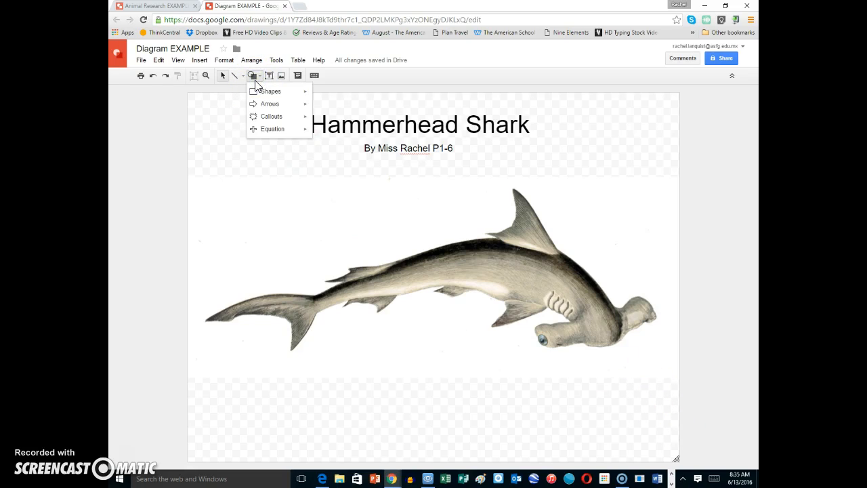
{"action": "mouse_move", "coordinate": [270, 104]}
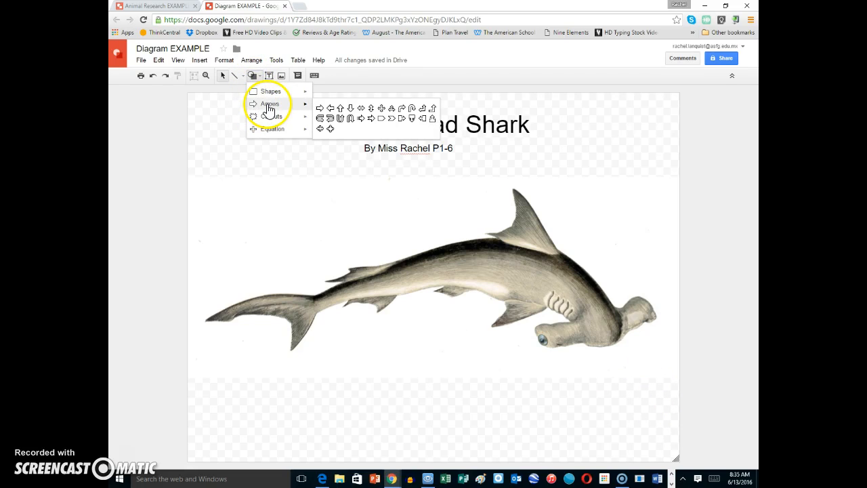
{"action": "mouse_move", "coordinate": [318, 111]}
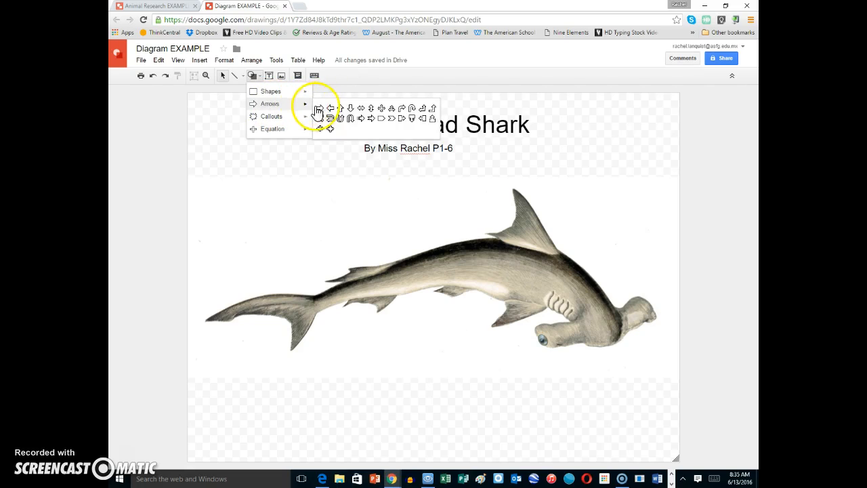
{"action": "mouse_move", "coordinate": [364, 111]}
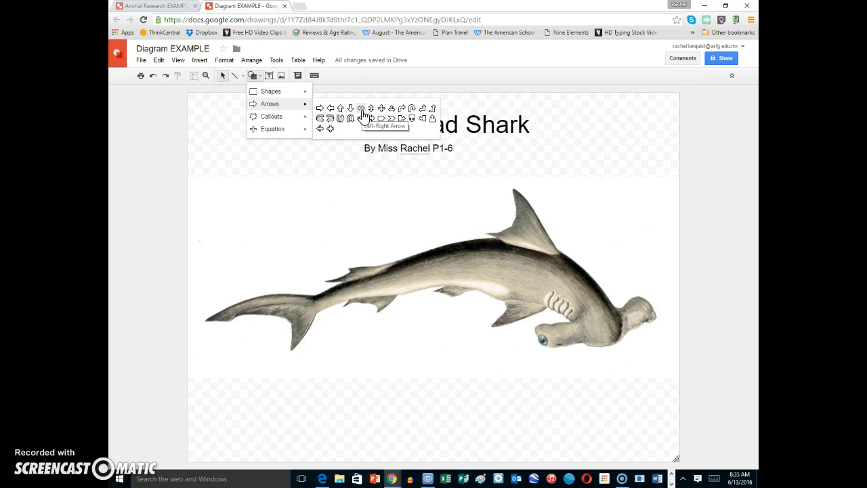
{"action": "left_click", "coordinate": [362, 108]}
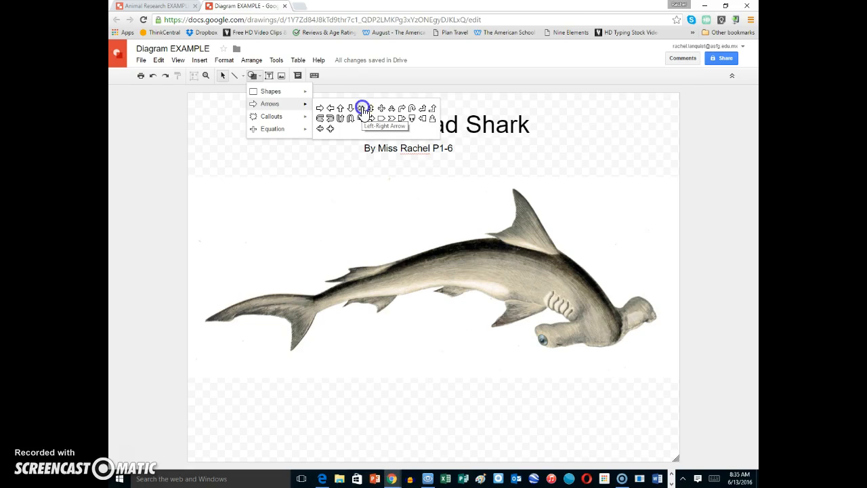
{"action": "left_click", "coordinate": [361, 107]}
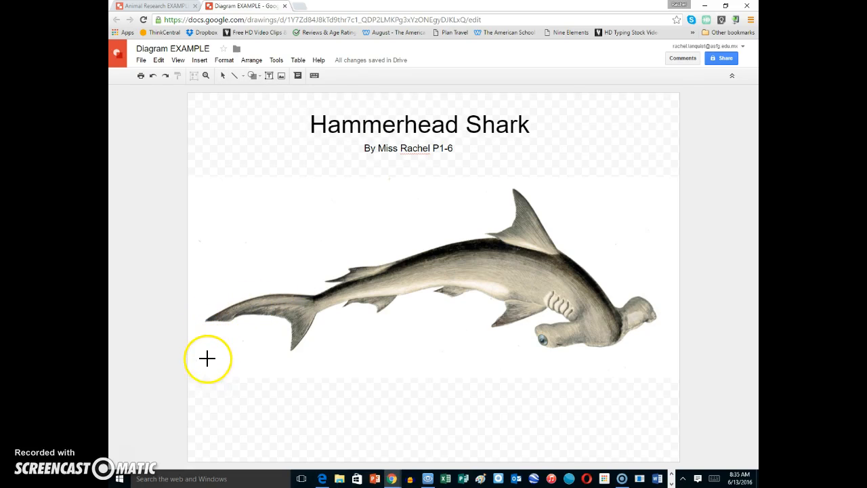
{"action": "mouse_move", "coordinate": [208, 385]}
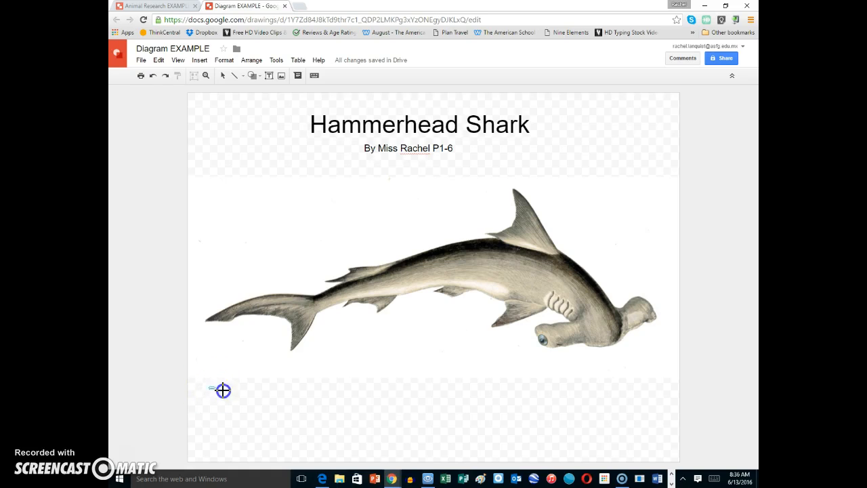
{"action": "left_click_drag", "start_coordinate": [222, 390], "coordinate": [629, 411]}
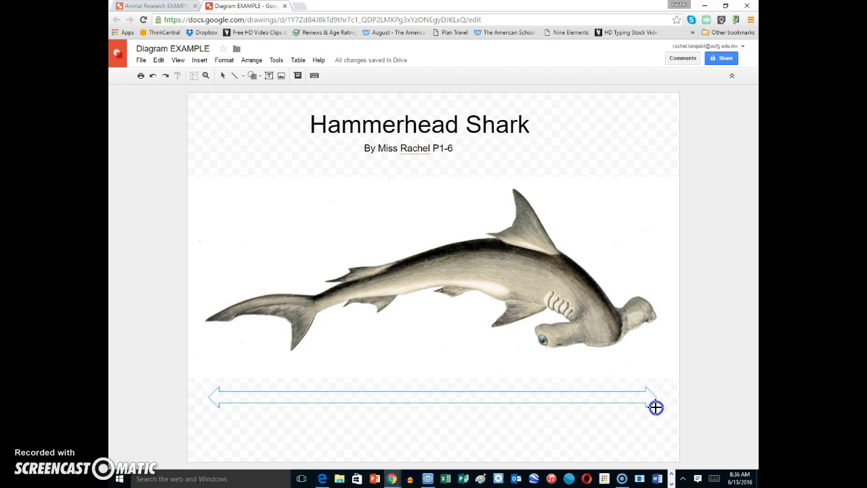
{"action": "left_click", "coordinate": [654, 407]}
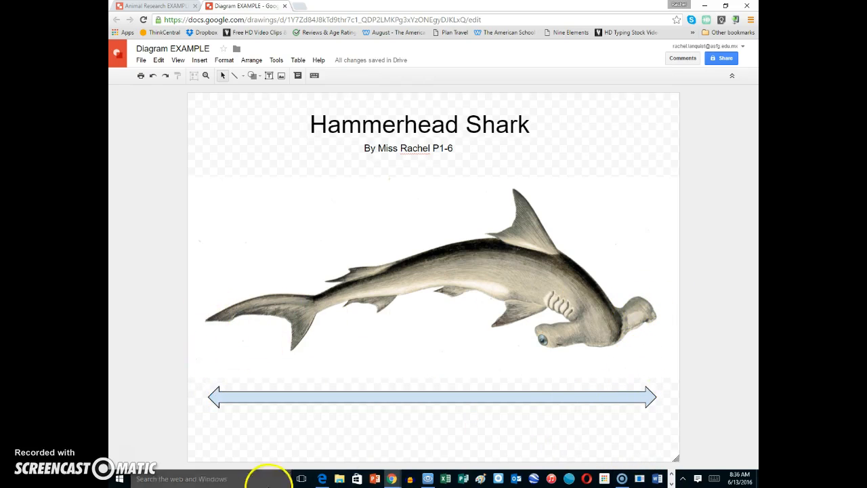
{"action": "mouse_move", "coordinate": [235, 328]}
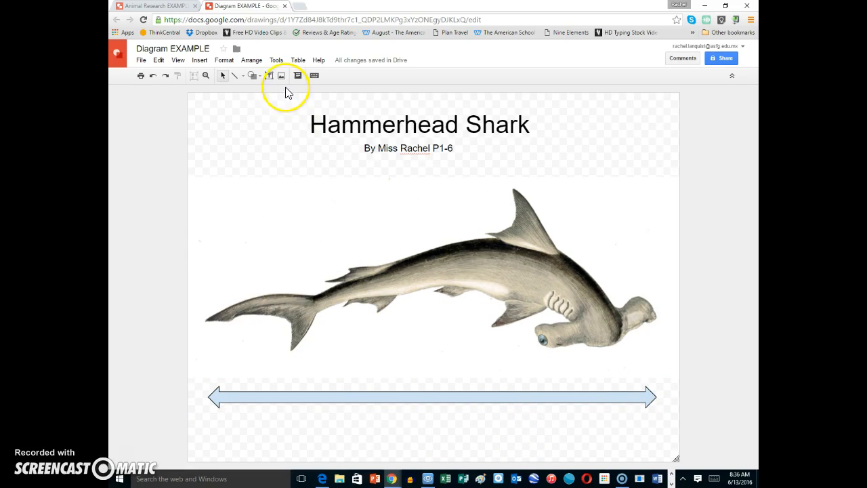
Step: Label the arrow '4 to 5 feet long' in a text box, then recheck the research notes
{"action": "left_click", "coordinate": [269, 75]}
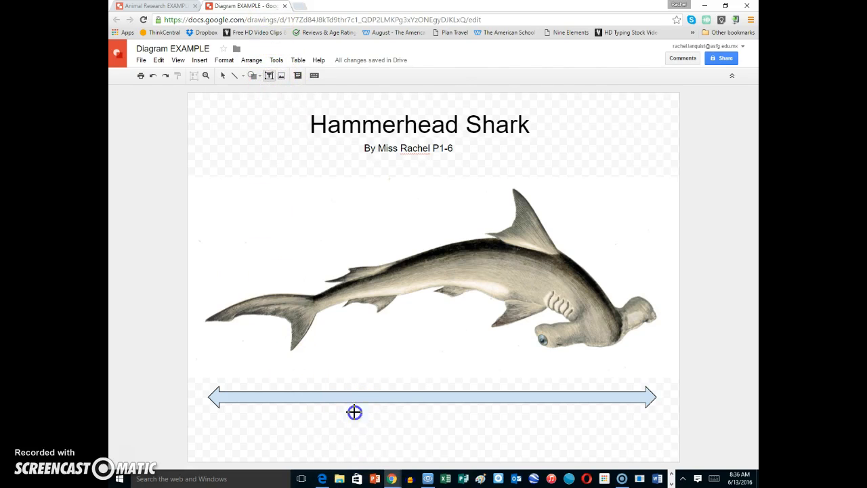
{"action": "left_click_drag", "start_coordinate": [354, 412], "coordinate": [623, 445]}
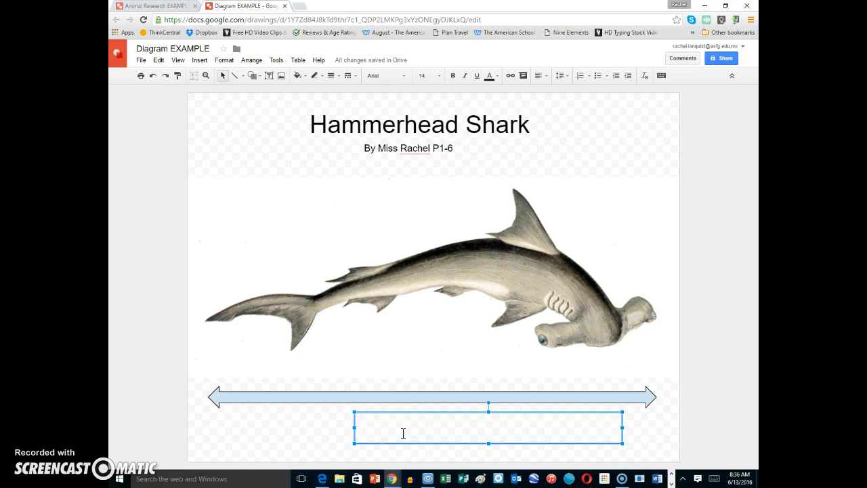
{"action": "type", "text": "4 to"}
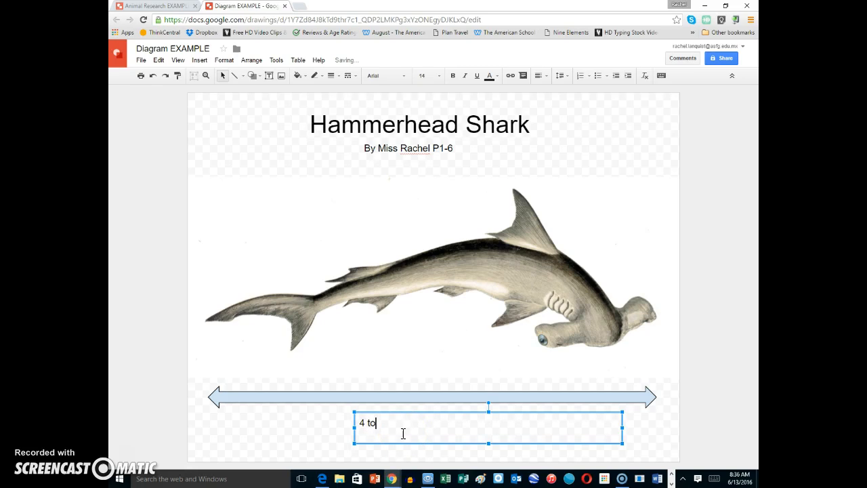
{"action": "type", "text": "5 feet"}
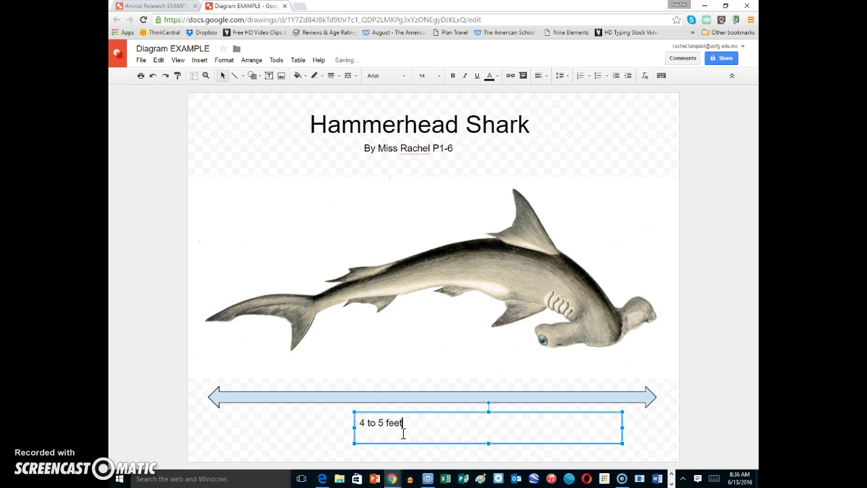
{"action": "type", "text": "long"}
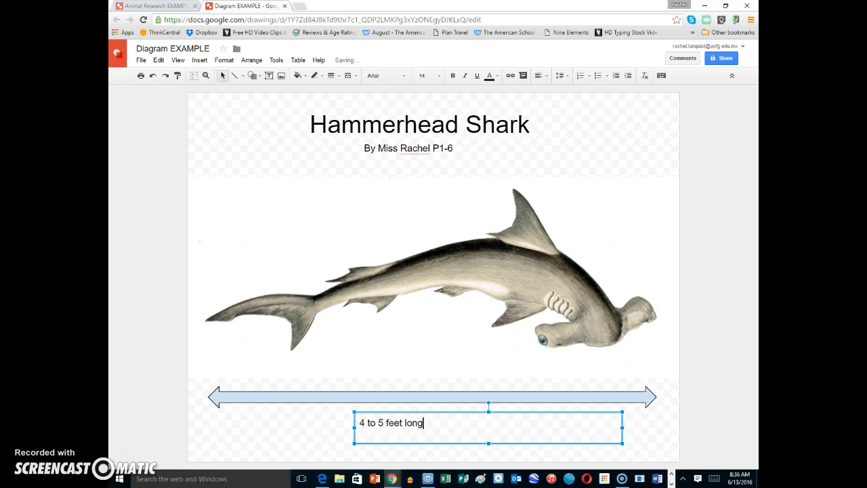
{"action": "left_click", "coordinate": [156, 5]}
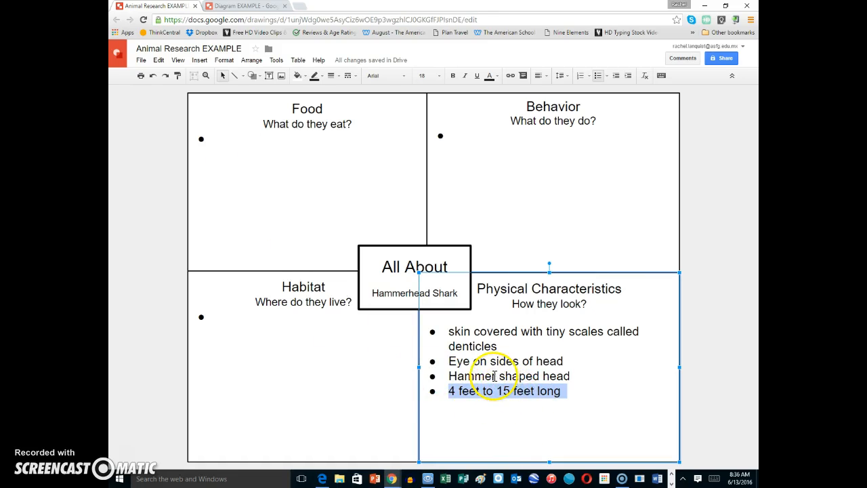
Step: Fix the arrow label to read '4 to 15 feet long', then return to the research chart
{"action": "left_click", "coordinate": [247, 6]}
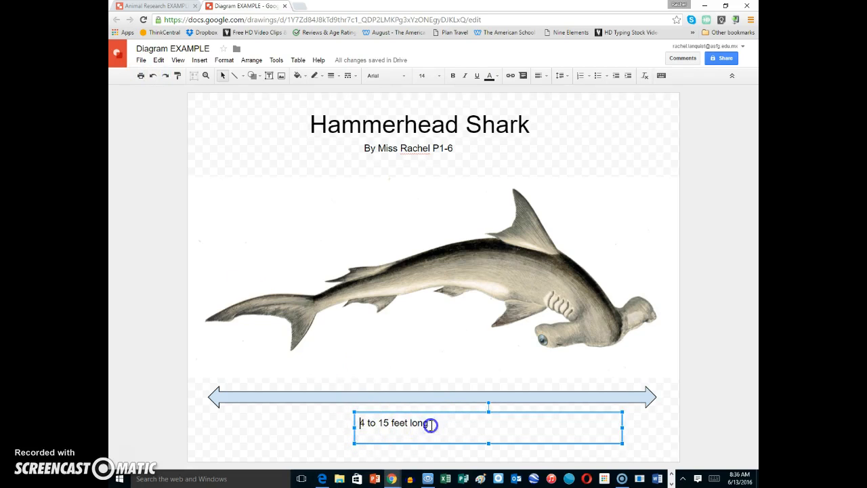
{"action": "left_click", "coordinate": [438, 75]}
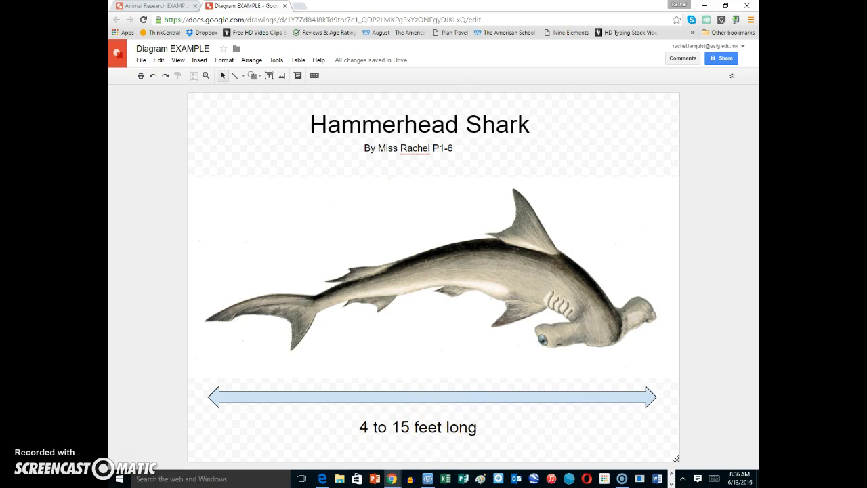
{"action": "left_click", "coordinate": [156, 6]}
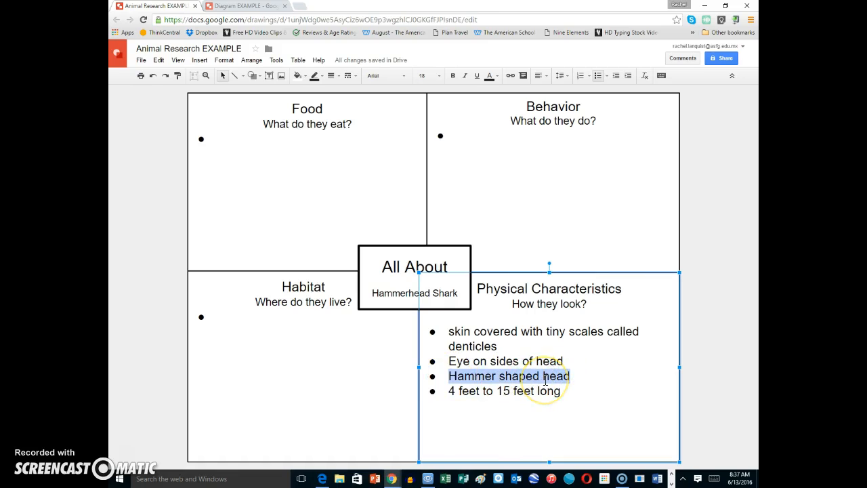
Step: Draw a Down Arrow above the shark, pointing at its hammer-shaped head
{"action": "left_click", "coordinate": [247, 5]}
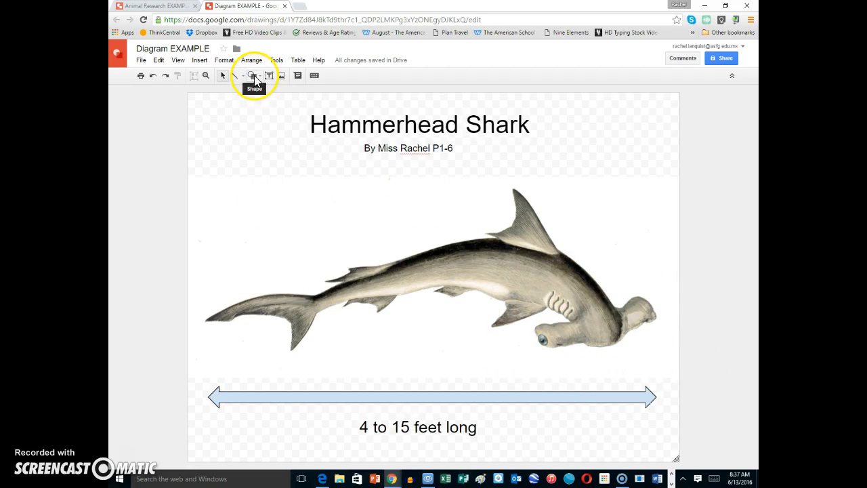
{"action": "left_click", "coordinate": [254, 75]}
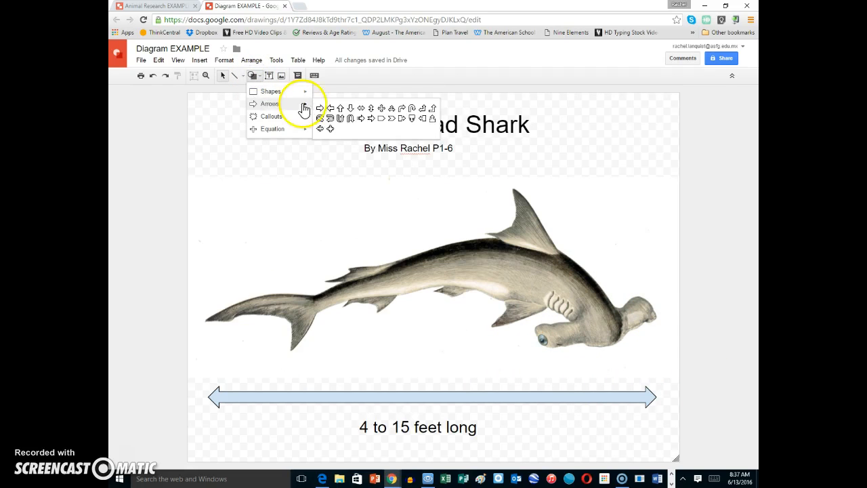
{"action": "mouse_move", "coordinate": [352, 108]}
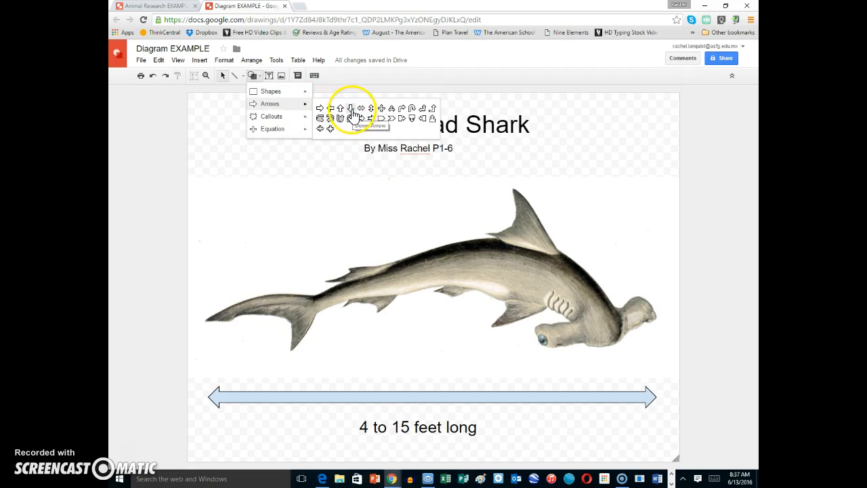
{"action": "left_click", "coordinate": [351, 108]}
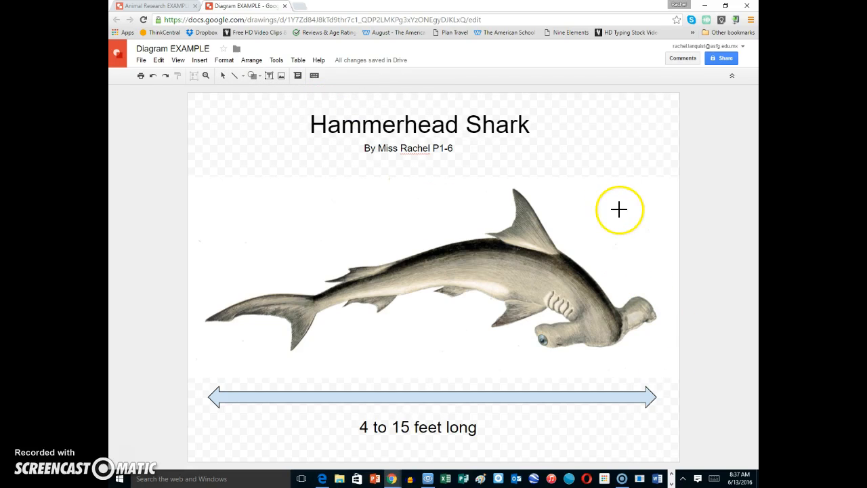
{"action": "left_click_drag", "start_coordinate": [619, 210], "coordinate": [599, 289]}
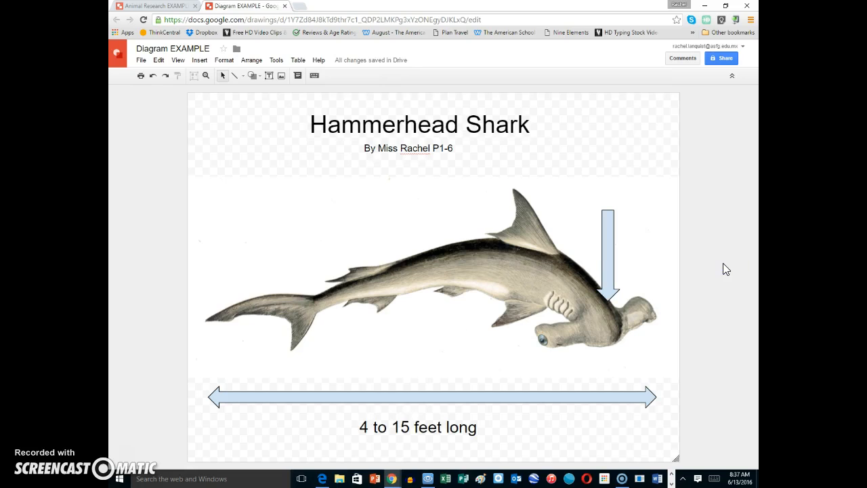
Step: Add a narrow two-line 'Hammer shaped head' text label sitting on the down arrow's top
{"action": "left_click", "coordinate": [268, 75]}
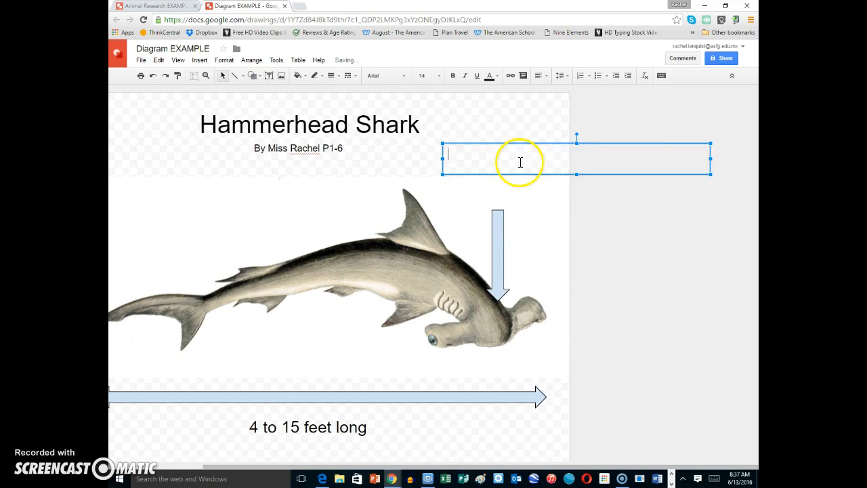
{"action": "type", "text": "4 feet to 15 feet long"}
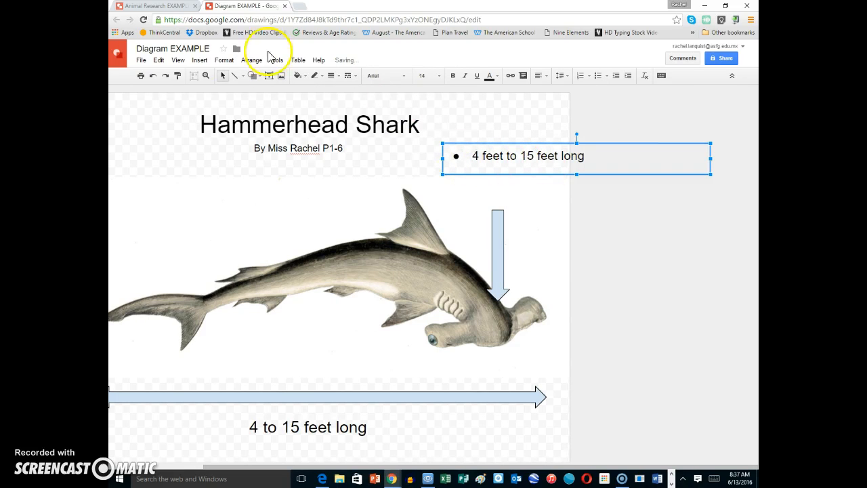
{"action": "left_click", "coordinate": [156, 6]}
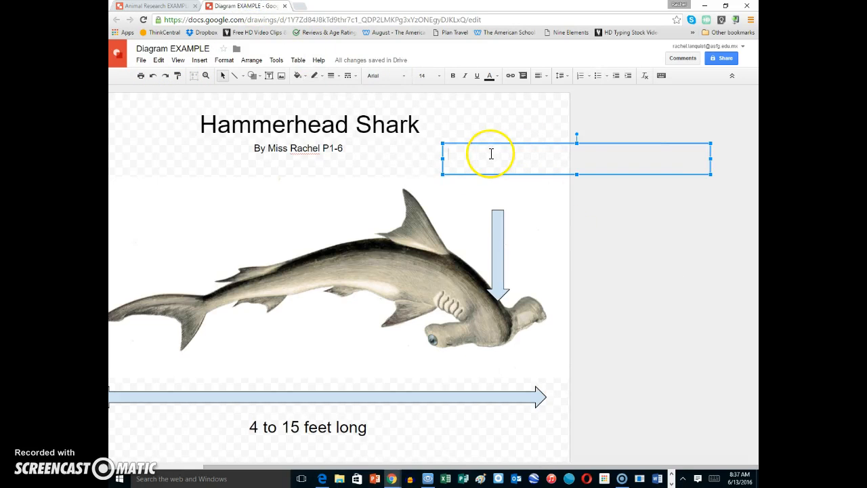
{"action": "type", "text": "Hammer shaped head"}
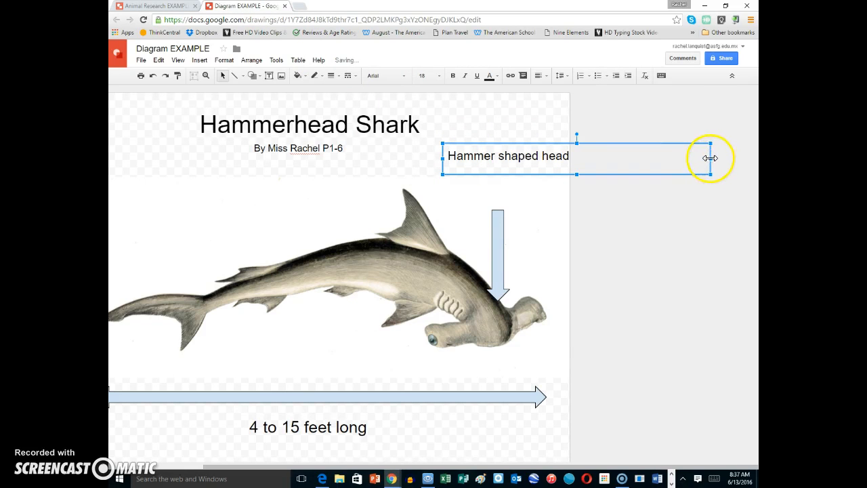
{"action": "left_click_drag", "start_coordinate": [712, 158], "coordinate": [563, 156]}
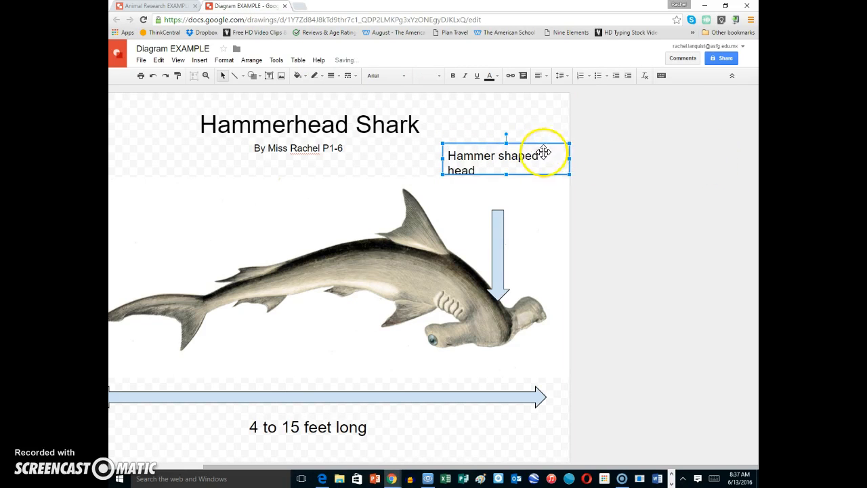
{"action": "left_click_drag", "start_coordinate": [542, 151], "coordinate": [542, 180]}
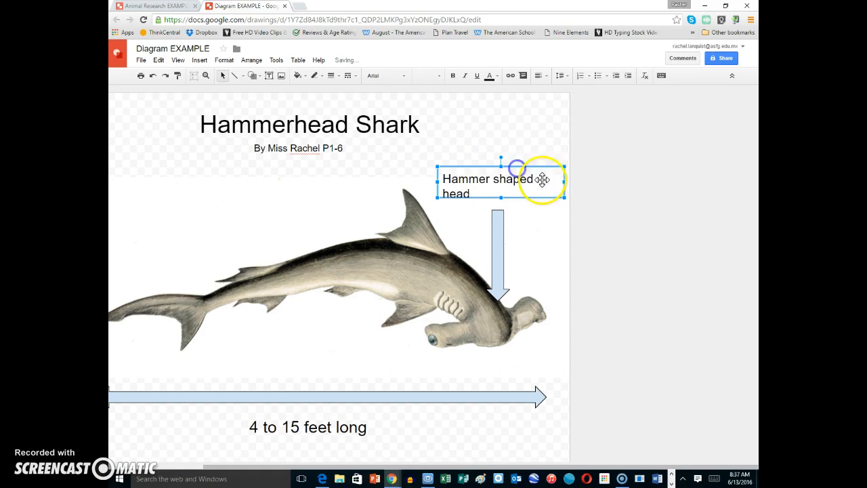